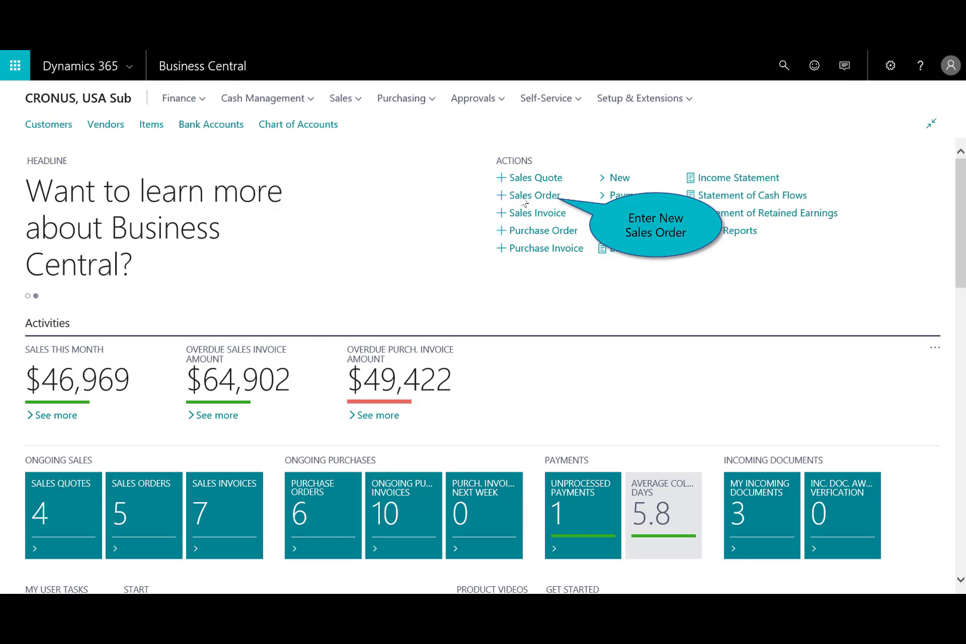
# Step: Create a new sales order for customer Adatum Corporation
pyautogui.click(533, 194)
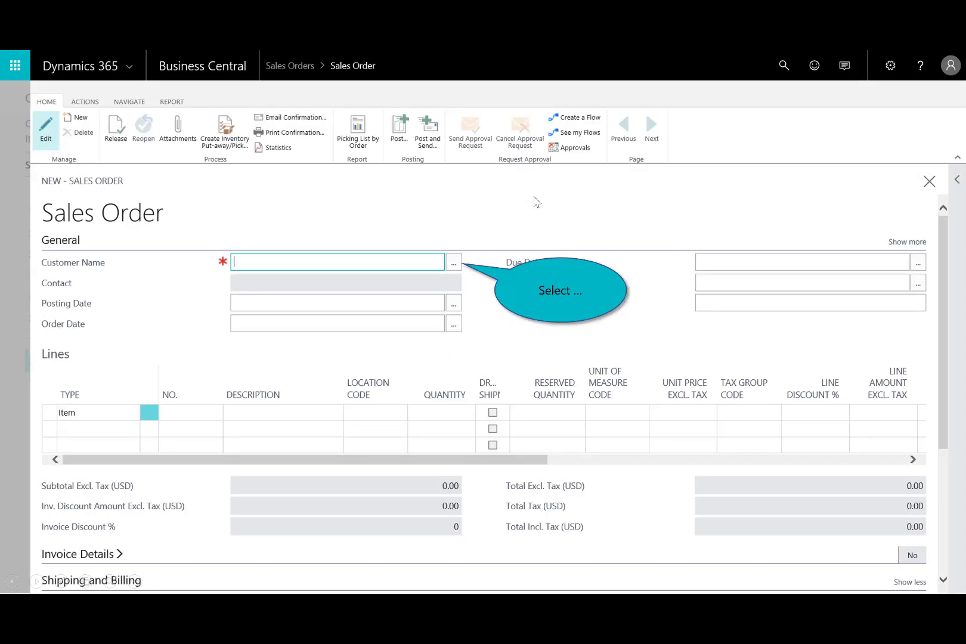
pyautogui.moveTo(466, 209)
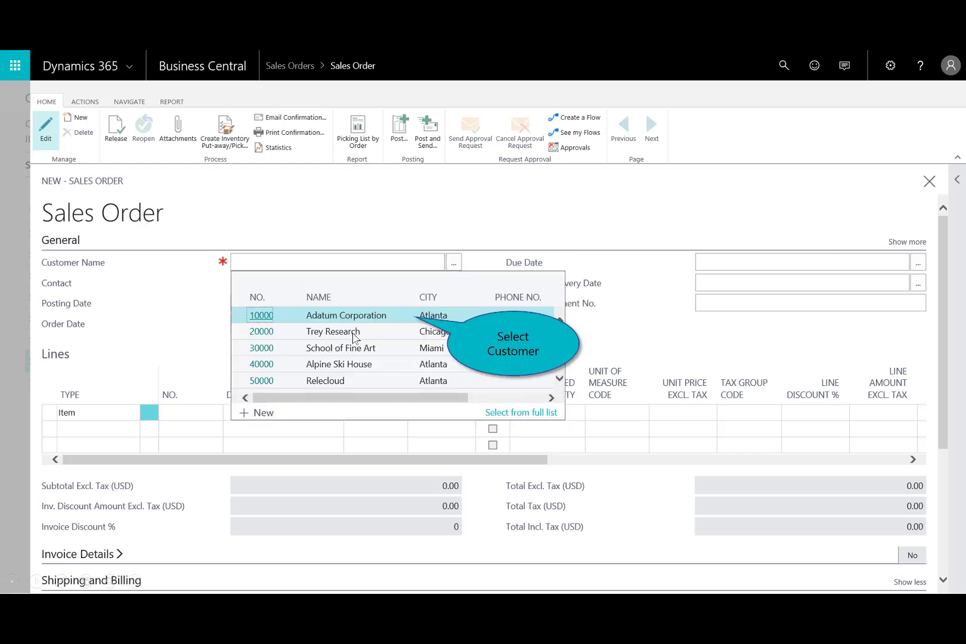
pyautogui.click(345, 315)
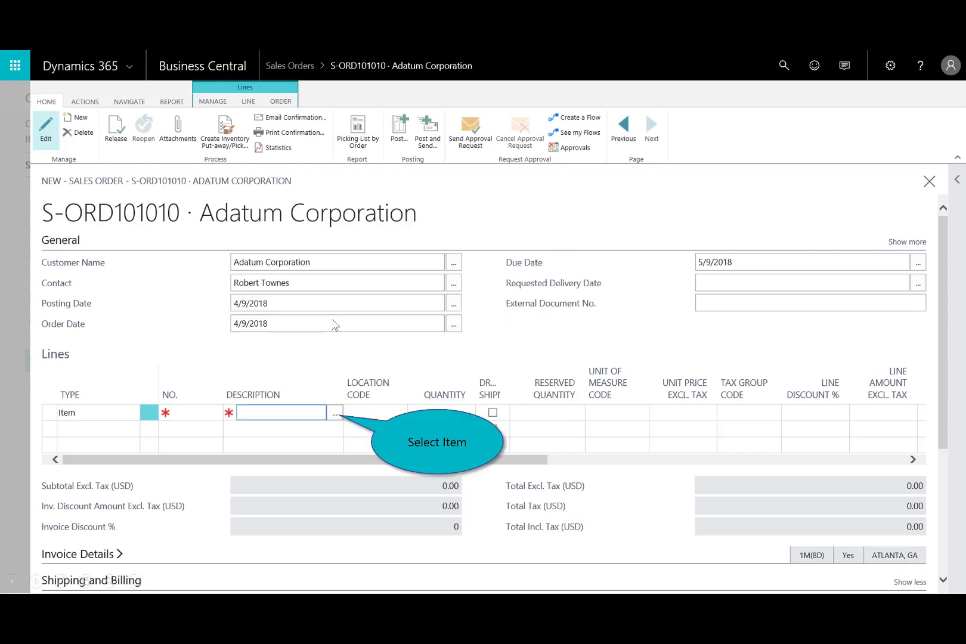
pyautogui.moveTo(343, 421)
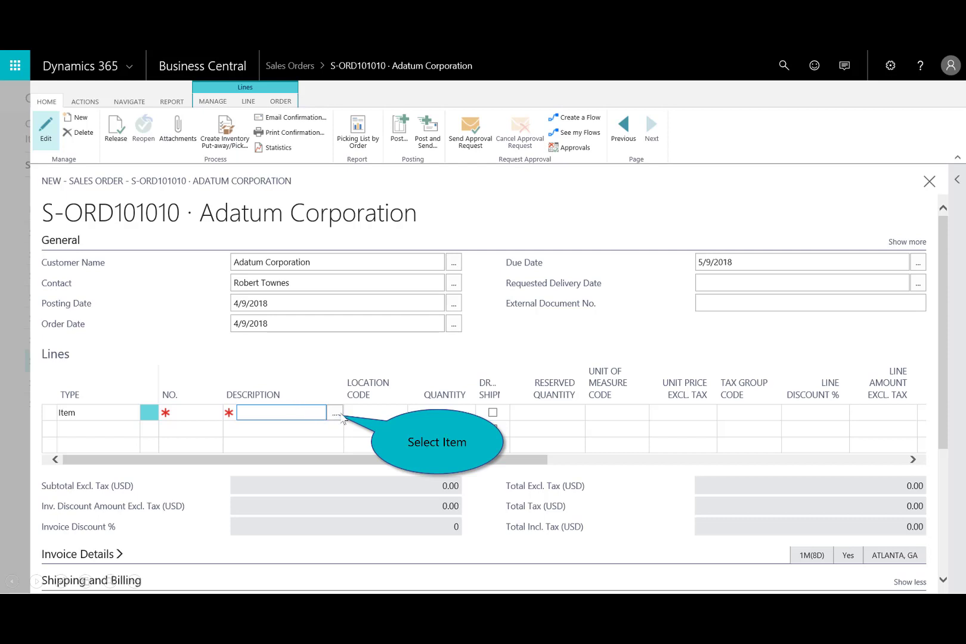
# Step: Add item 1896-S ATHENS Desk, quantity 1, marked Drop Shipment, and close the order
pyautogui.click(336, 413)
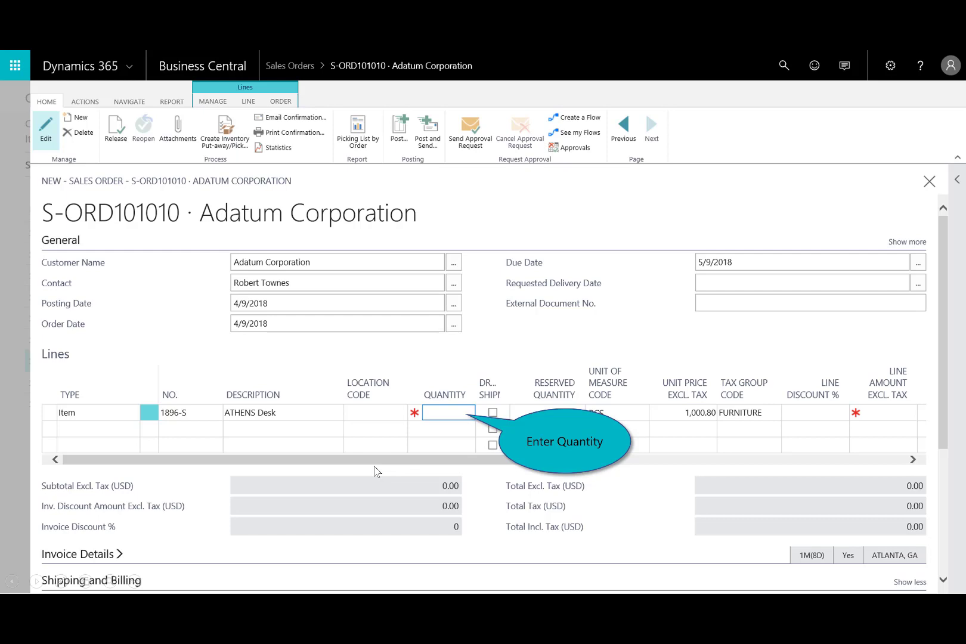
pyautogui.write('1')
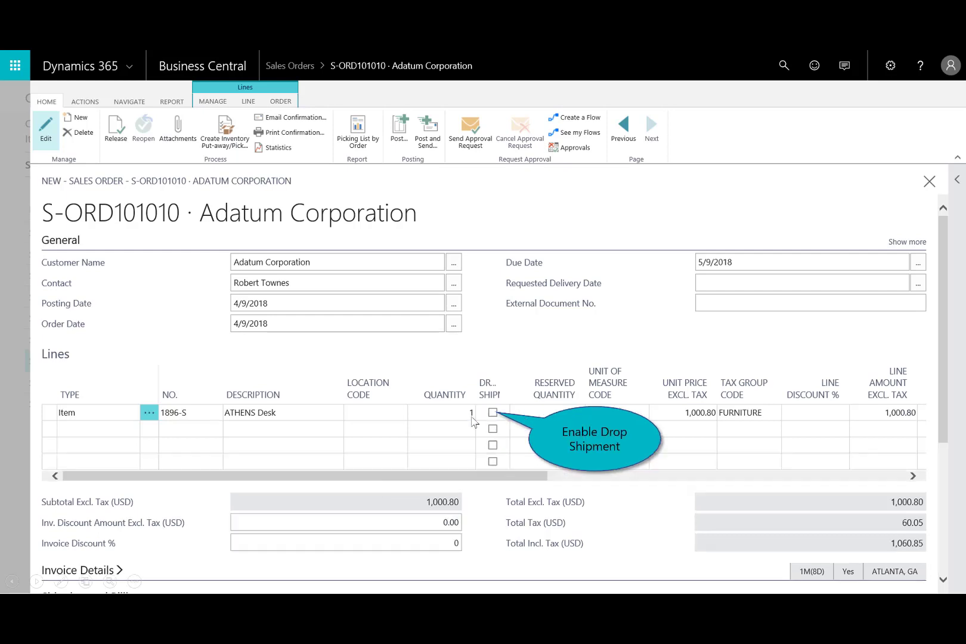
pyautogui.moveTo(502, 415)
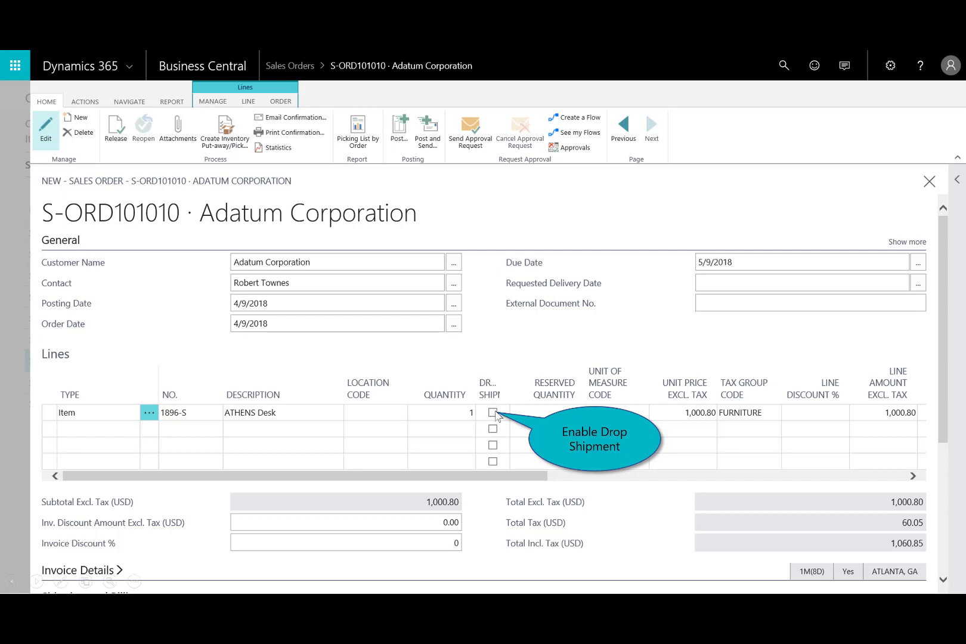
pyautogui.moveTo(496, 422)
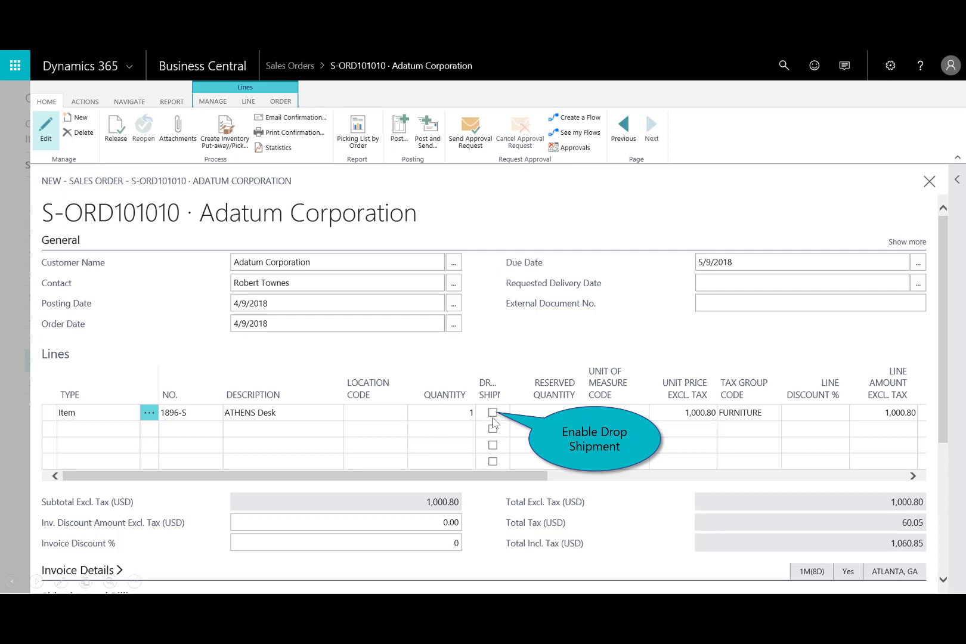
pyautogui.click(492, 413)
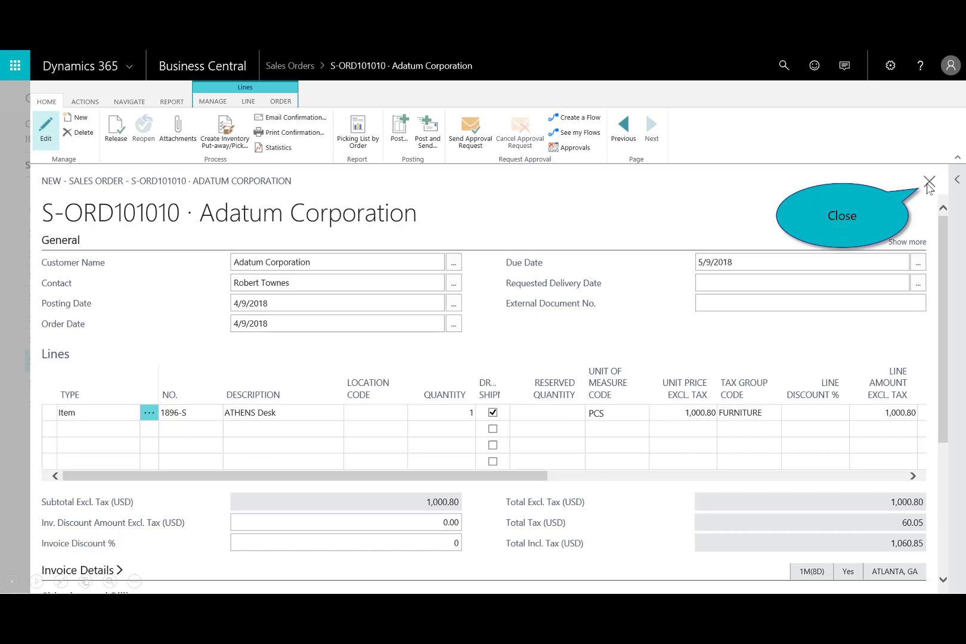
pyautogui.click(930, 181)
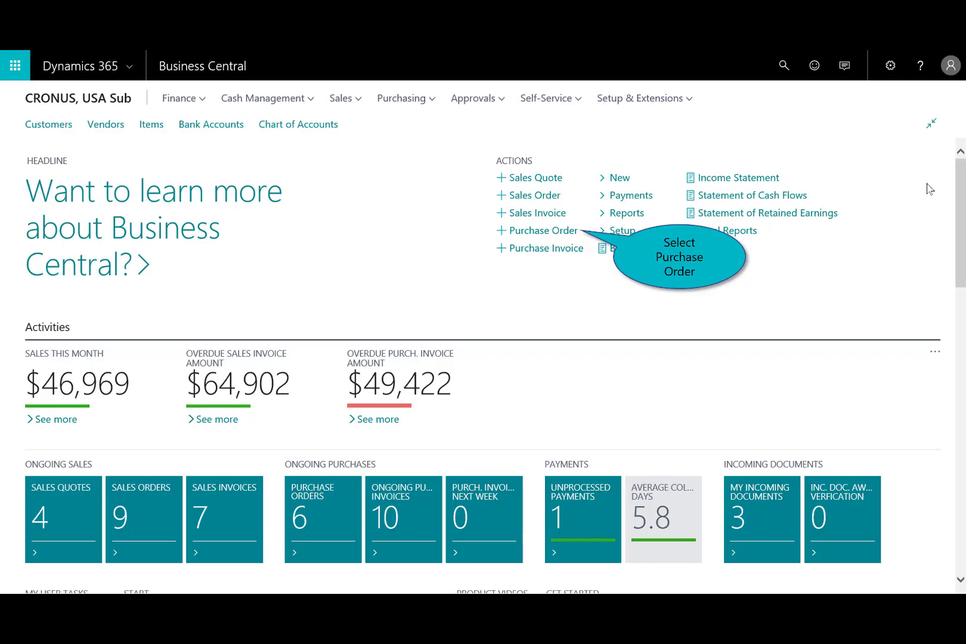
pyautogui.moveTo(534, 233)
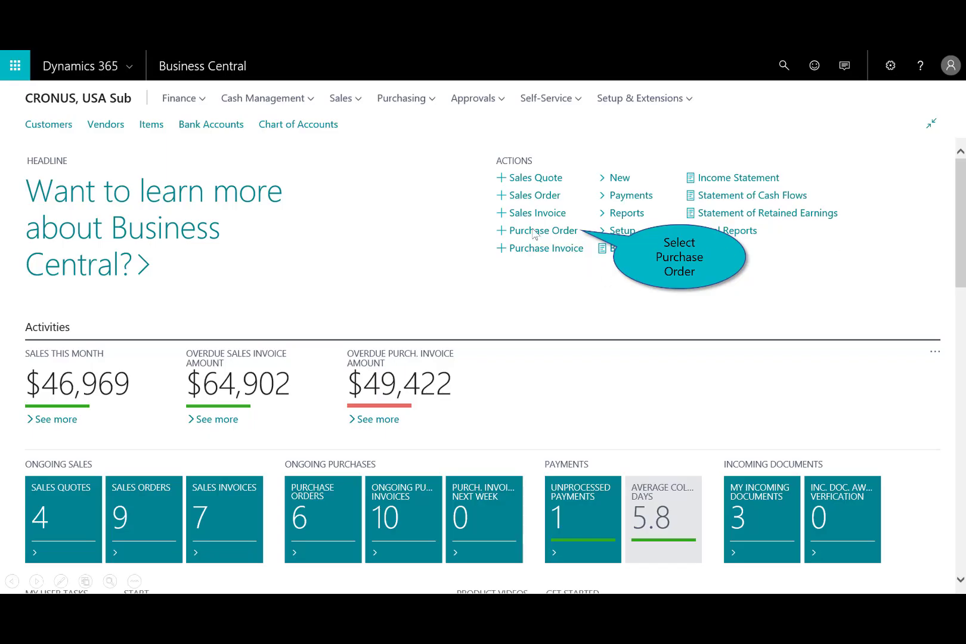
# Step: Create a new purchase order for vendor Fabrikam, Inc
pyautogui.click(543, 230)
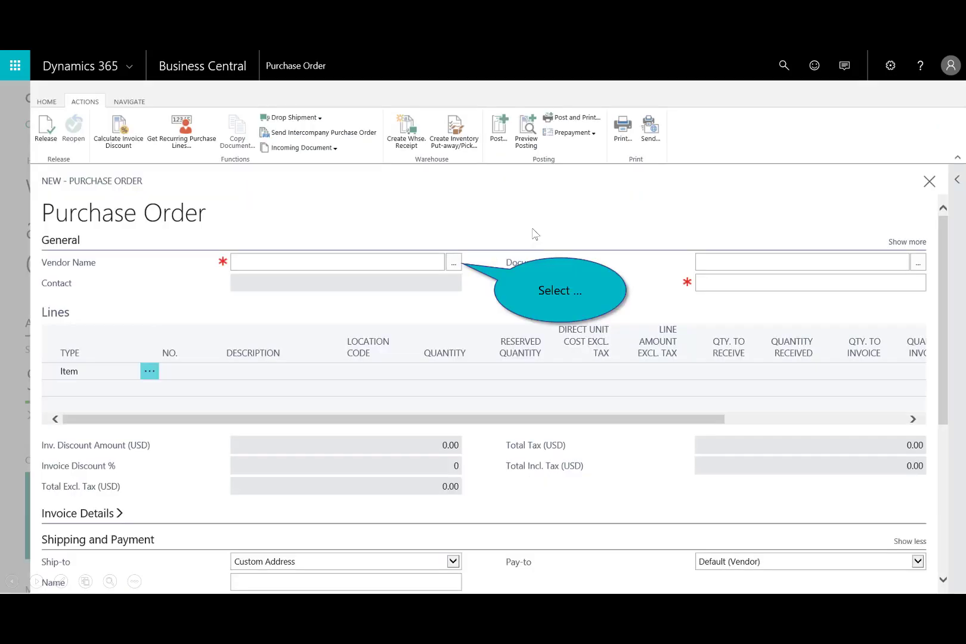
pyautogui.moveTo(454, 262)
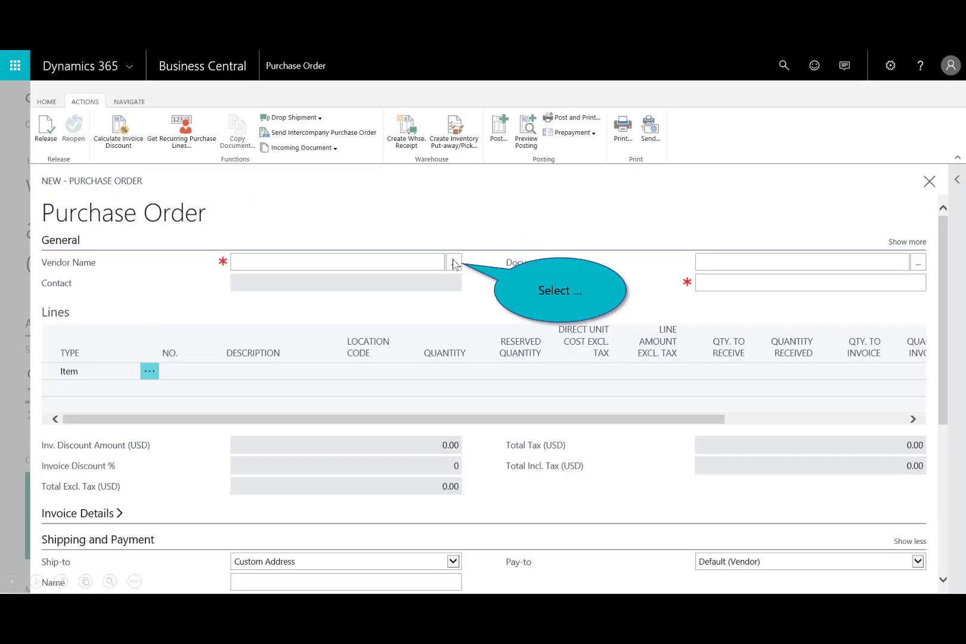
pyautogui.click(453, 261)
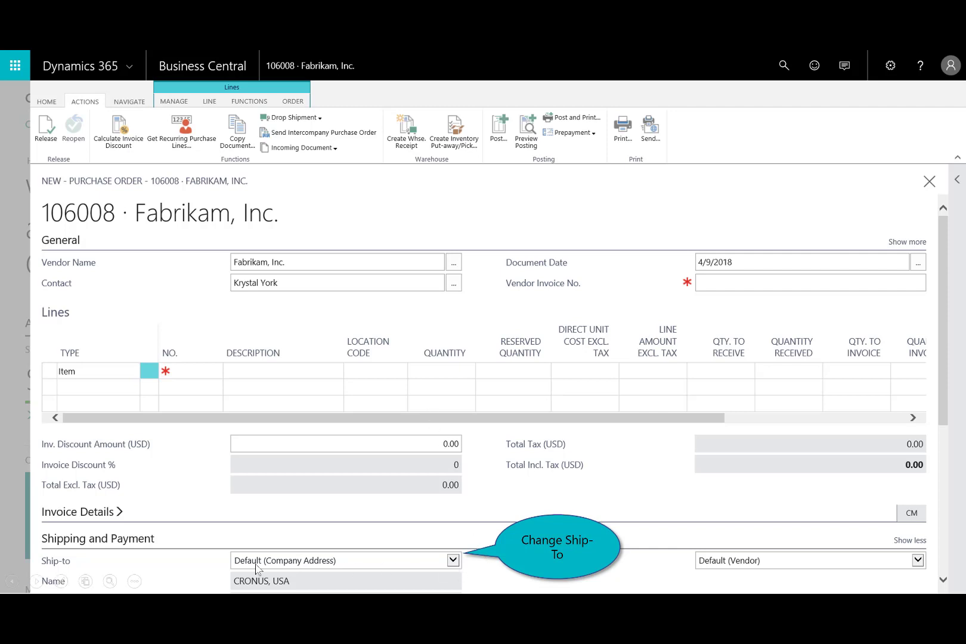
pyautogui.moveTo(416, 585)
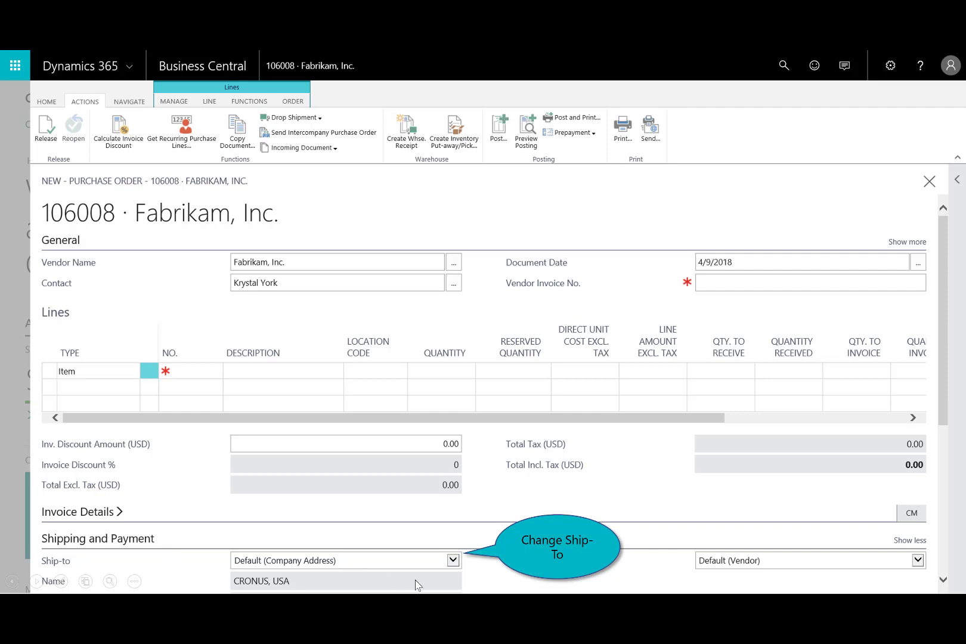
# Step: Set Ship-to to Customer Address for customer 10000 and record vendor invoice 102469
pyautogui.click(453, 561)
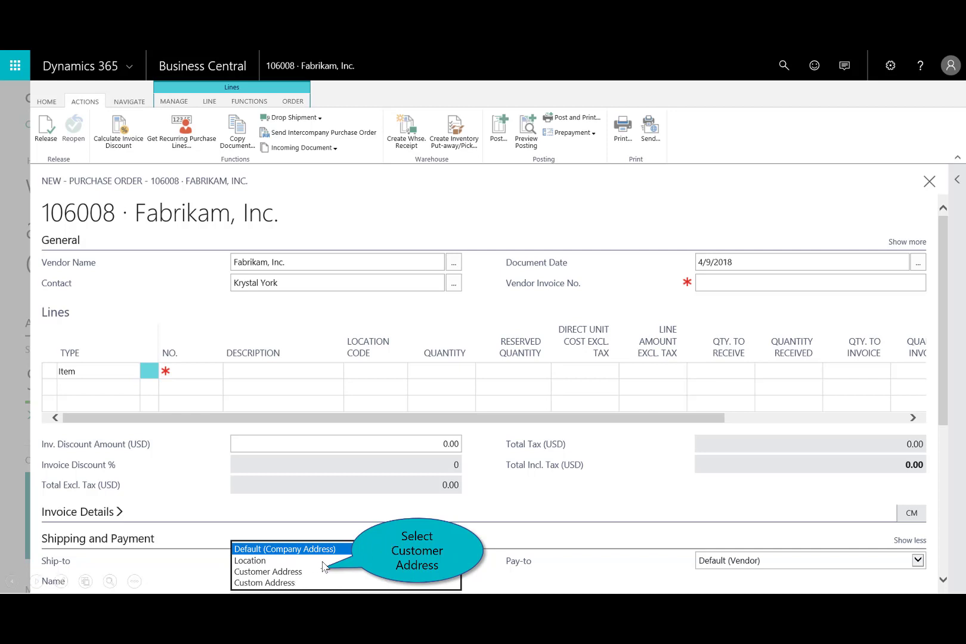
pyautogui.click(268, 571)
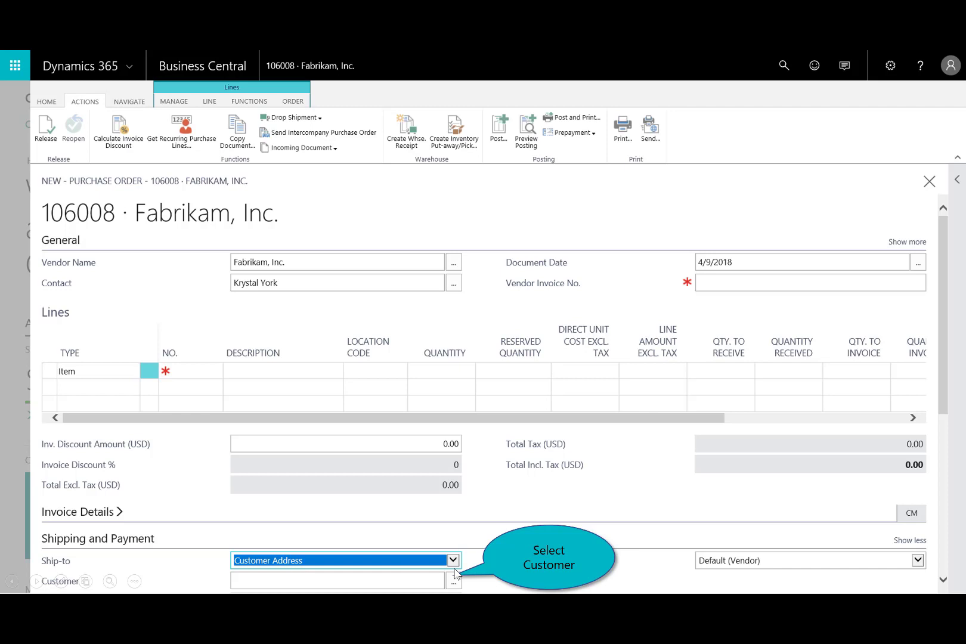
pyautogui.click(453, 580)
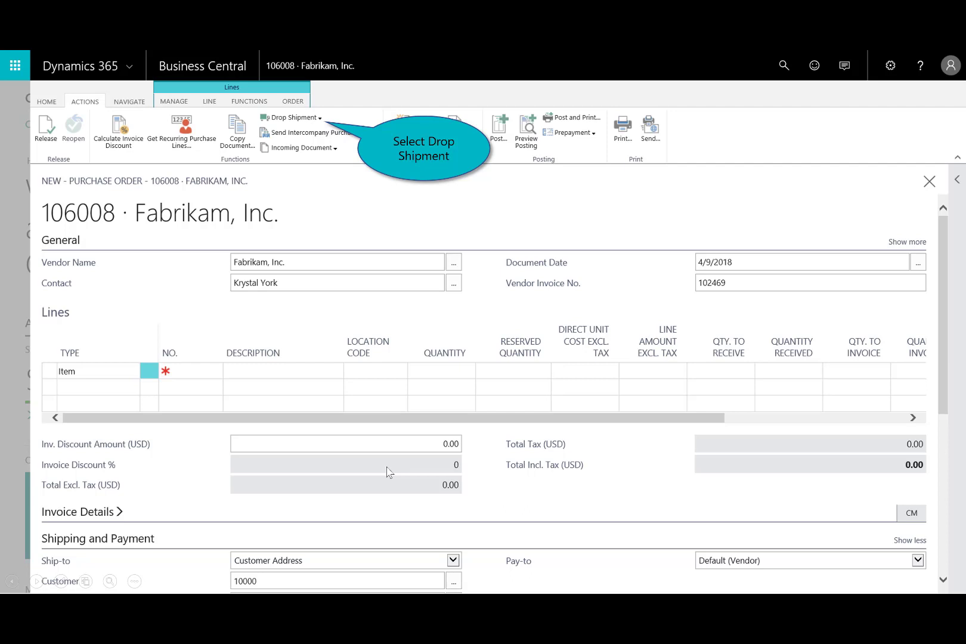
pyautogui.moveTo(274, 359)
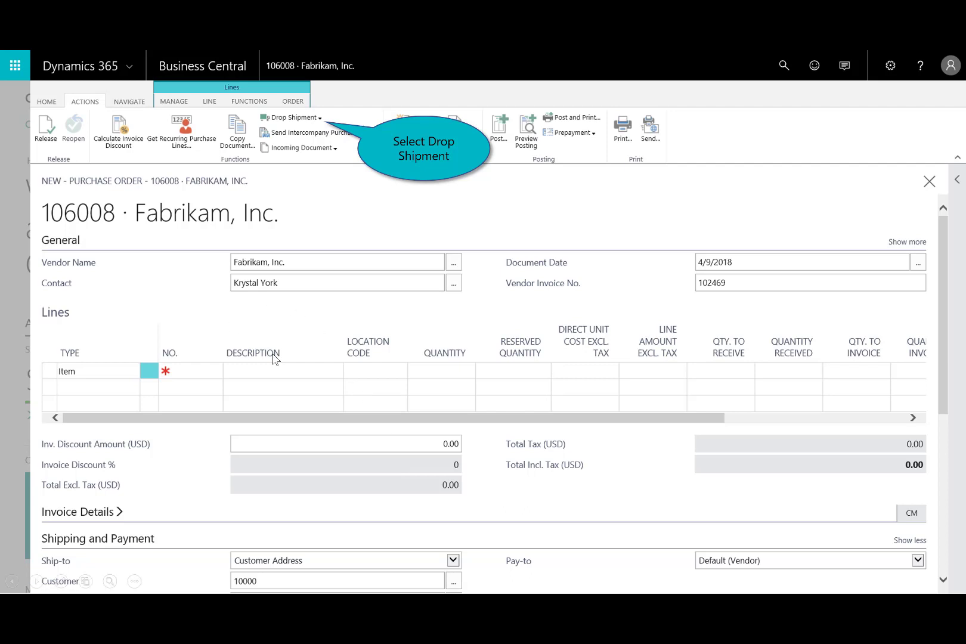
pyautogui.moveTo(177, 196)
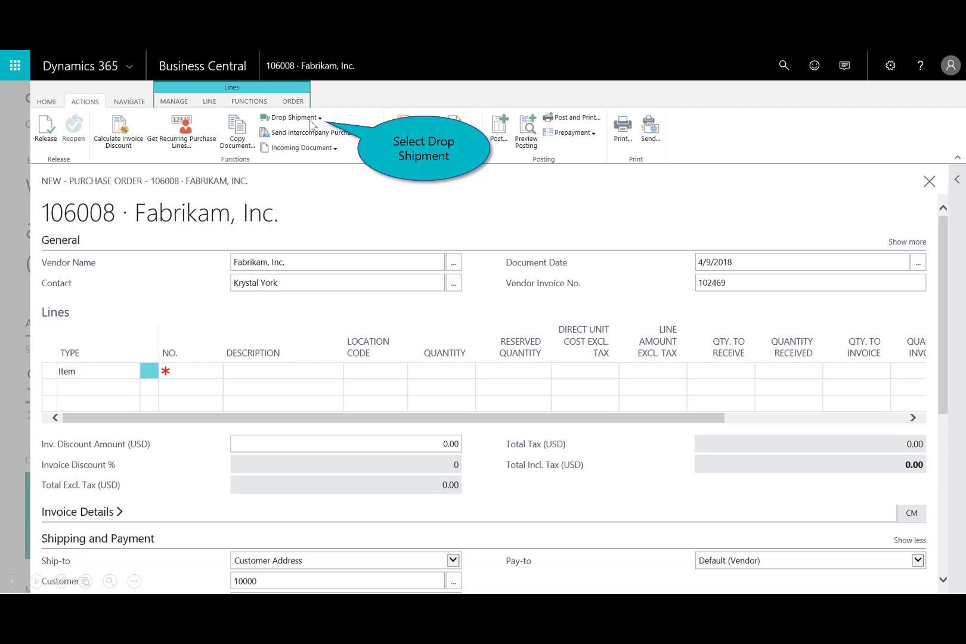
# Step: Use Drop Shipment > Get Sales Order to pull the Adatum ATHENS Desk line into the purchase order
pyautogui.click(290, 117)
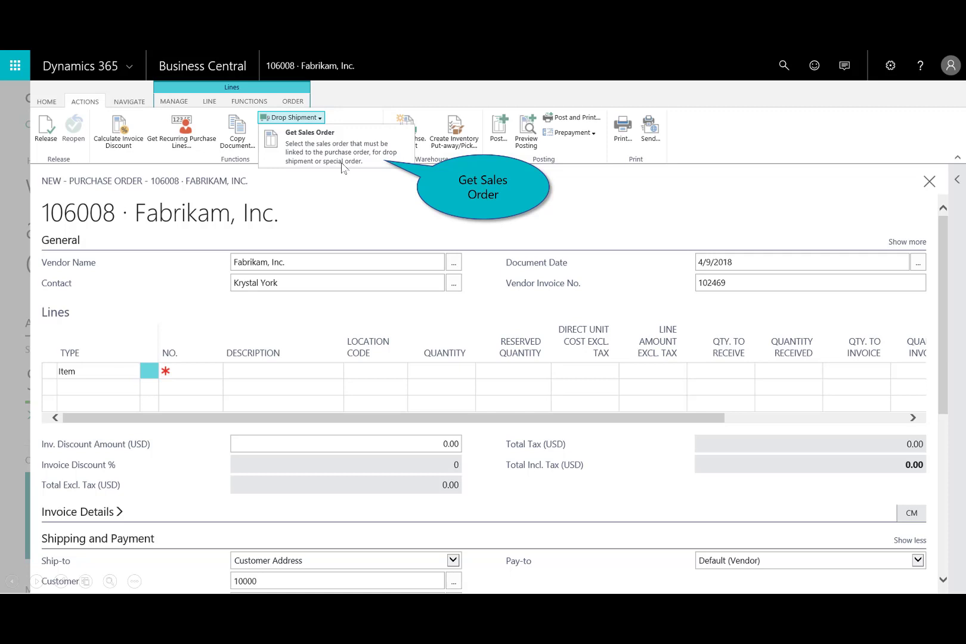
pyautogui.click(310, 133)
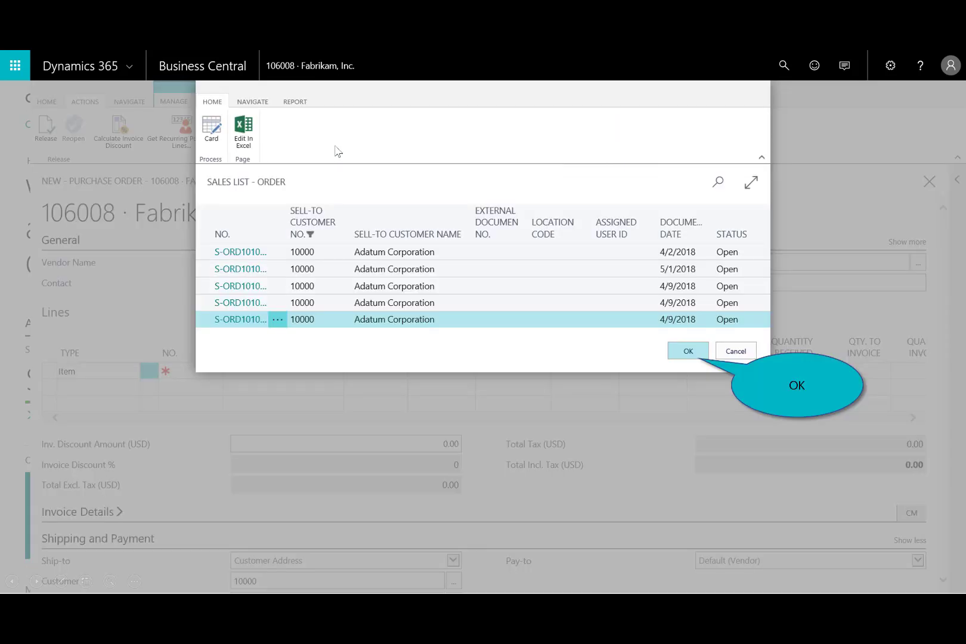
pyautogui.moveTo(306, 266)
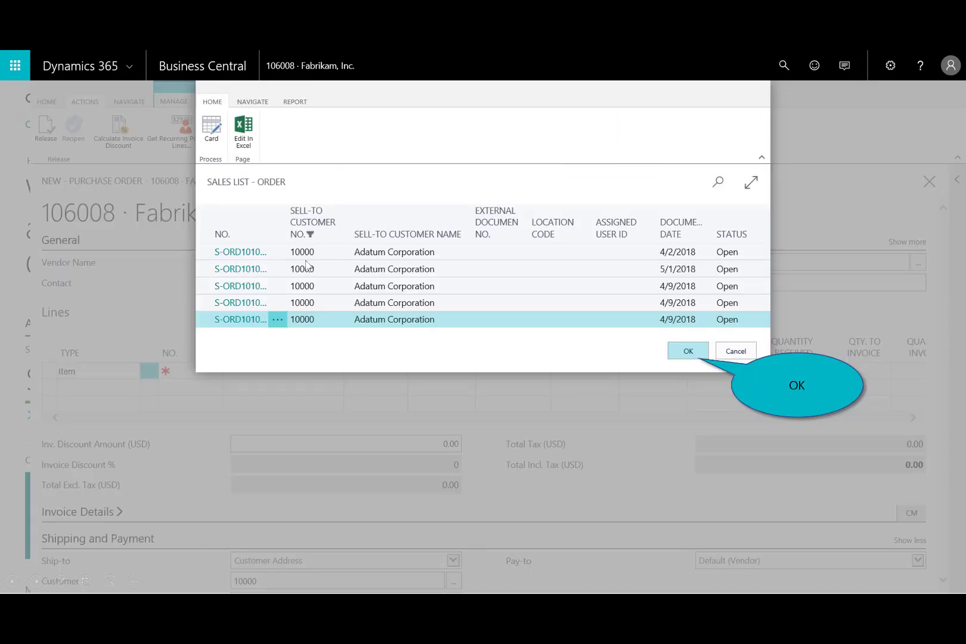
pyautogui.moveTo(747, 182)
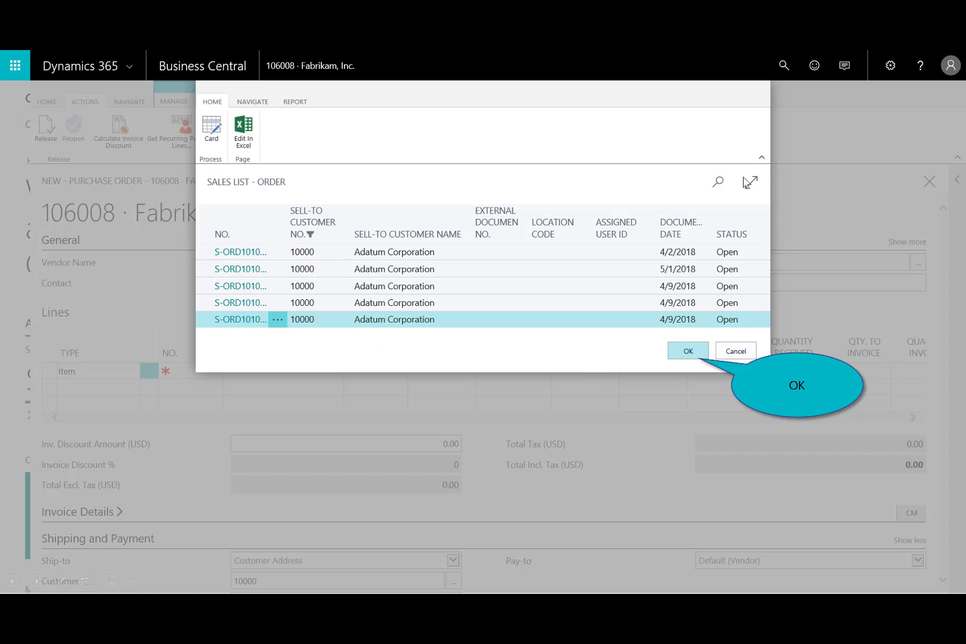
pyautogui.moveTo(259, 327)
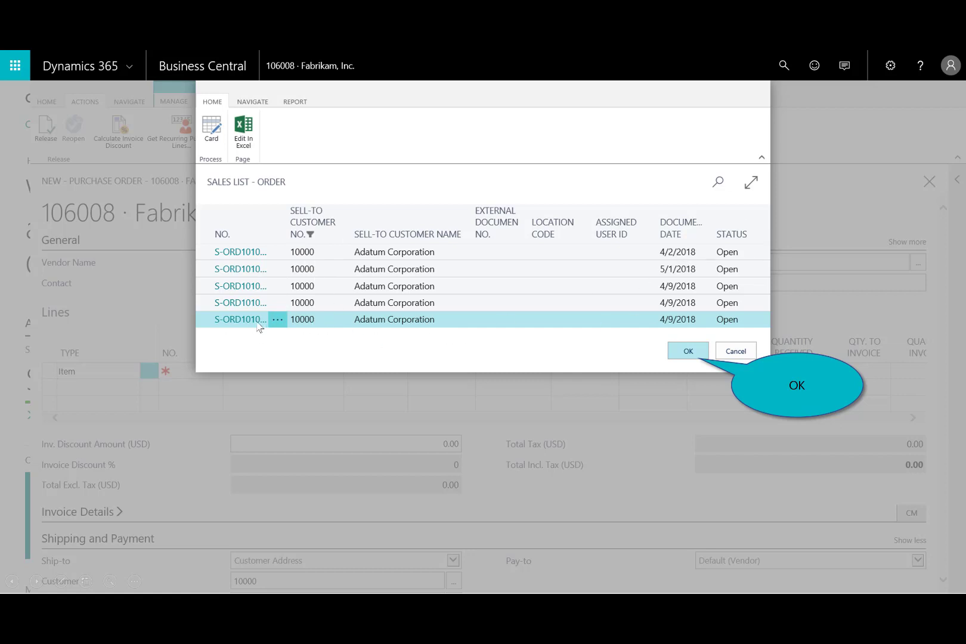
pyautogui.moveTo(255, 323)
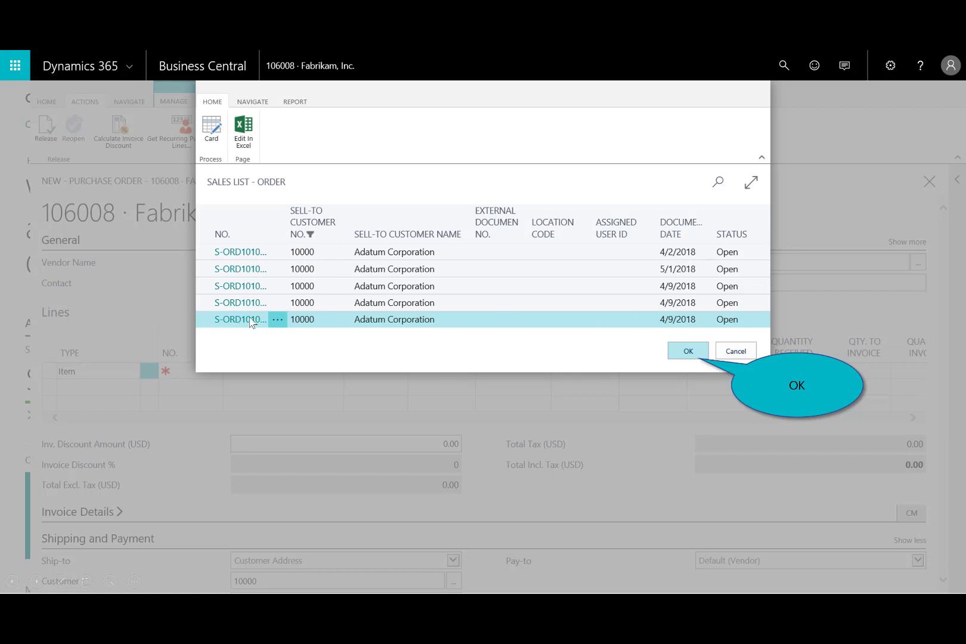
pyautogui.click(688, 350)
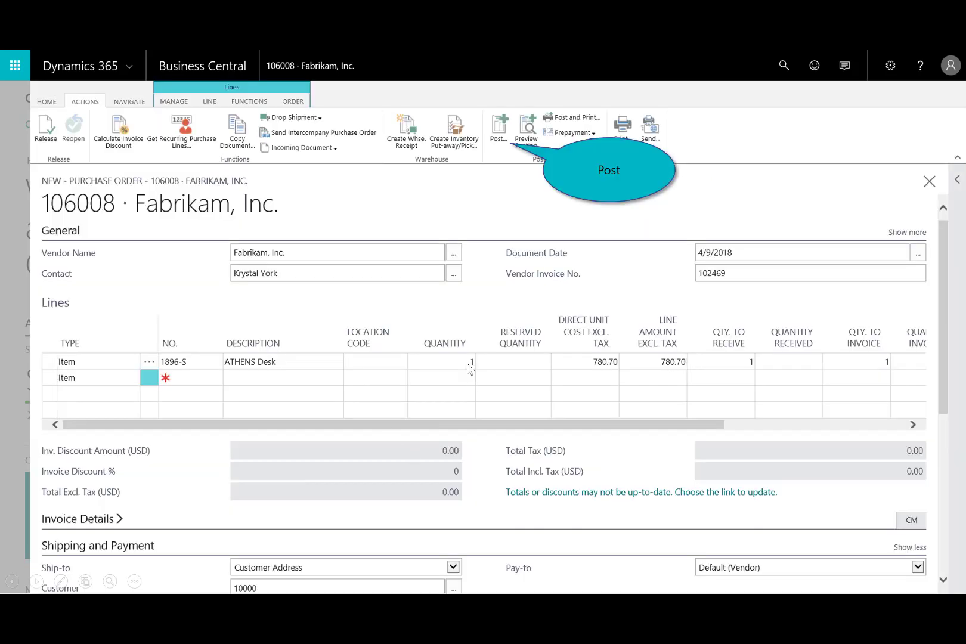
pyautogui.moveTo(508, 167)
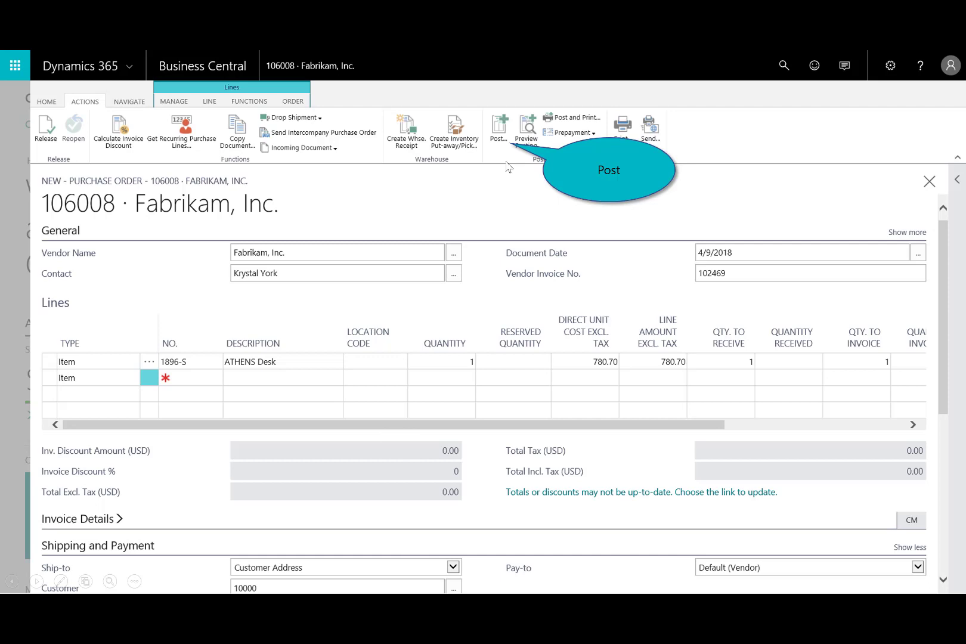
# Step: Post purchase order 106008 as Receive only and preview its printout totaling 827.54 USD
pyautogui.click(498, 130)
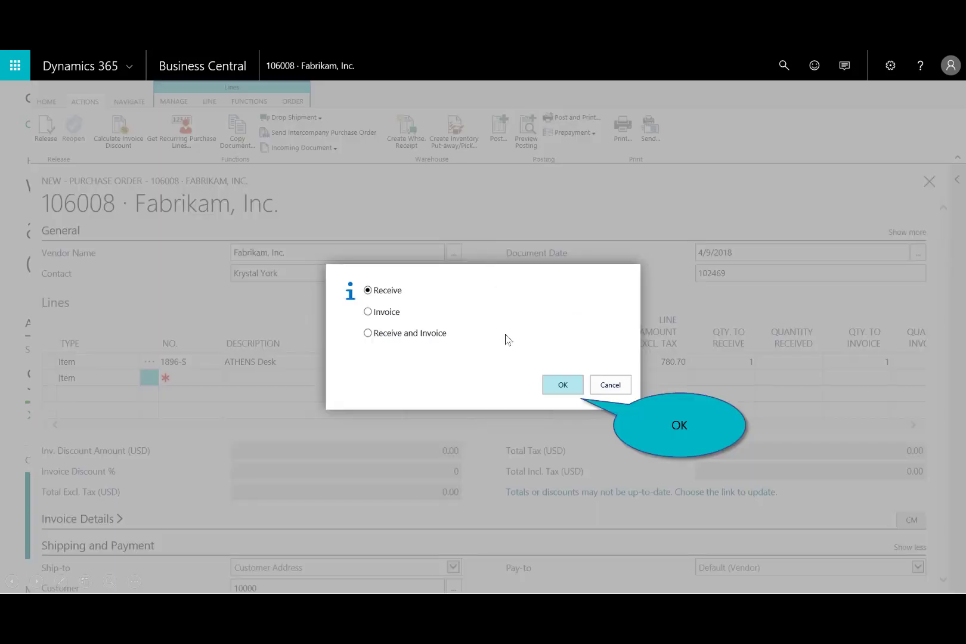
pyautogui.moveTo(511, 363)
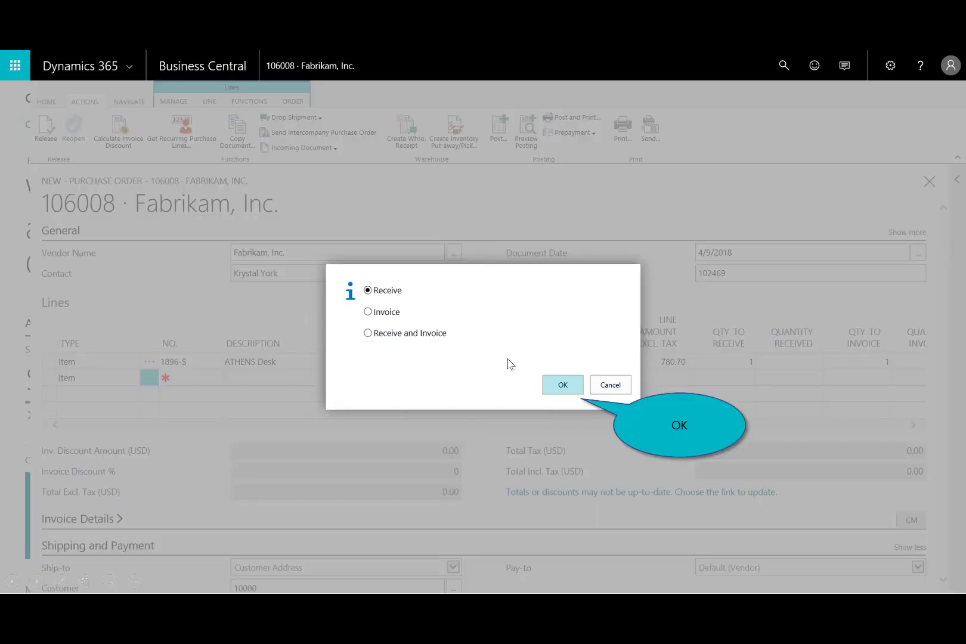
pyautogui.moveTo(524, 379)
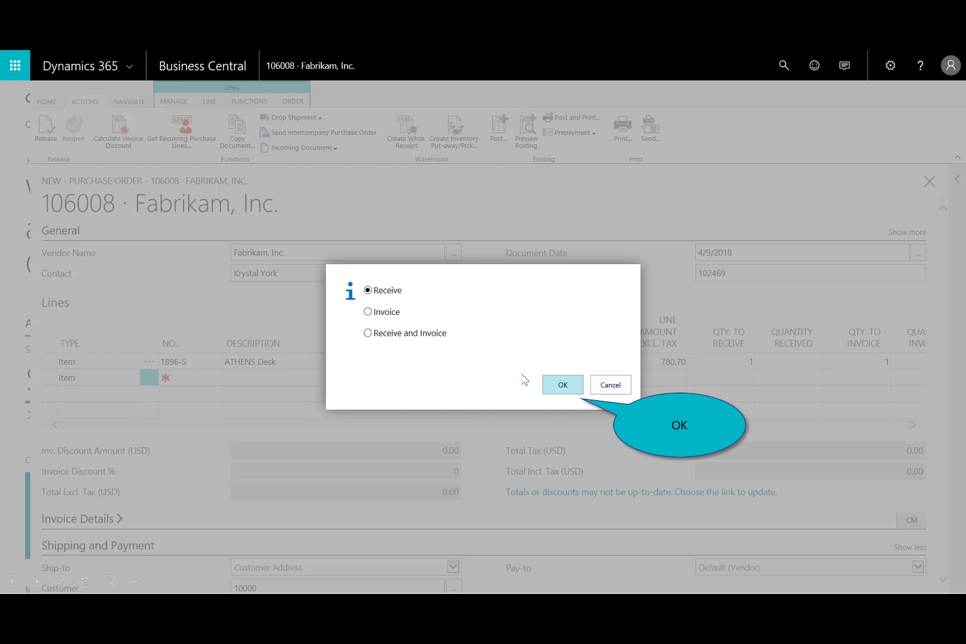
pyautogui.click(561, 384)
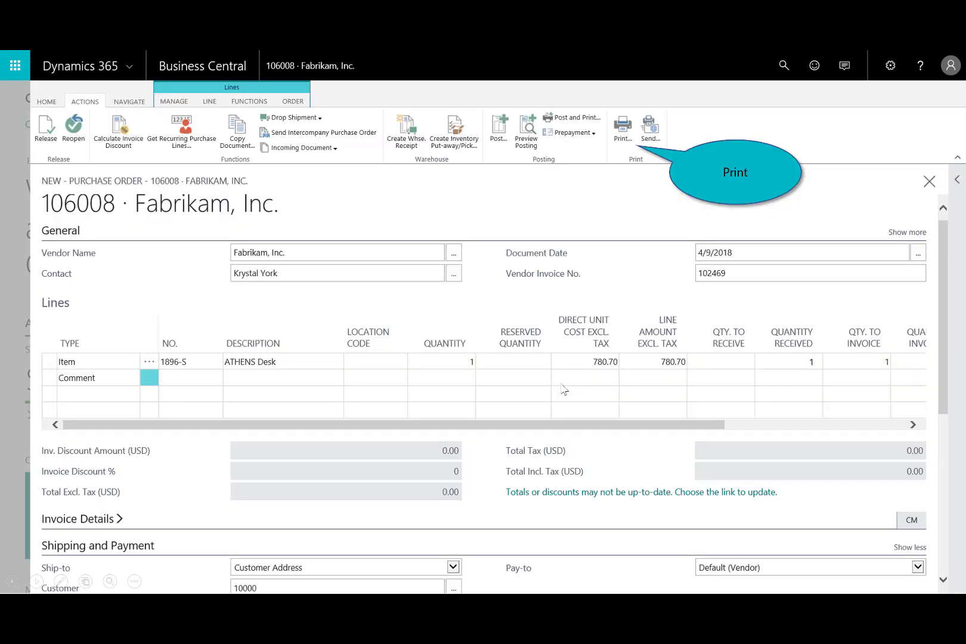
pyautogui.click(622, 126)
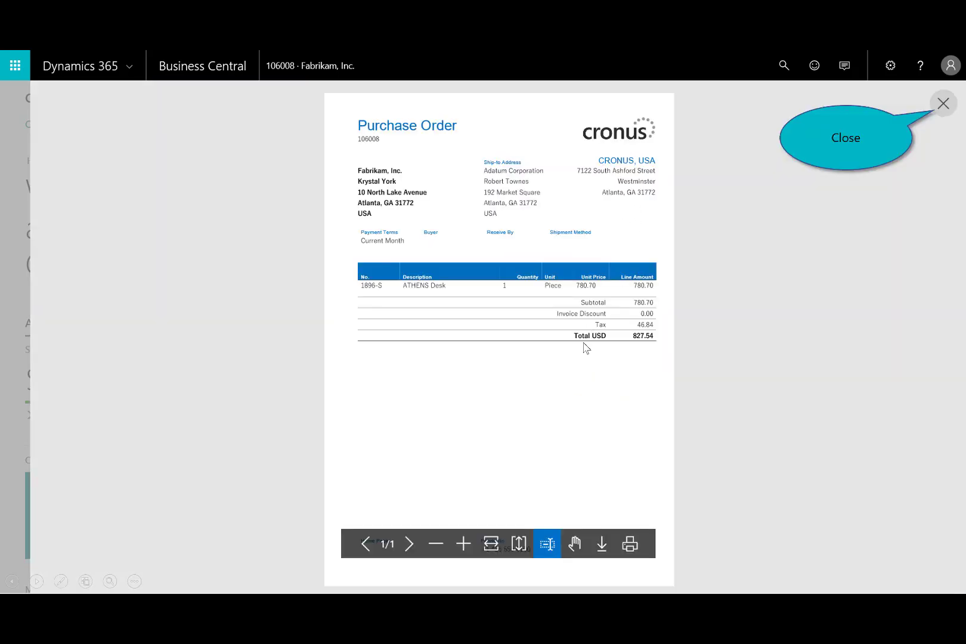
pyautogui.moveTo(942, 106)
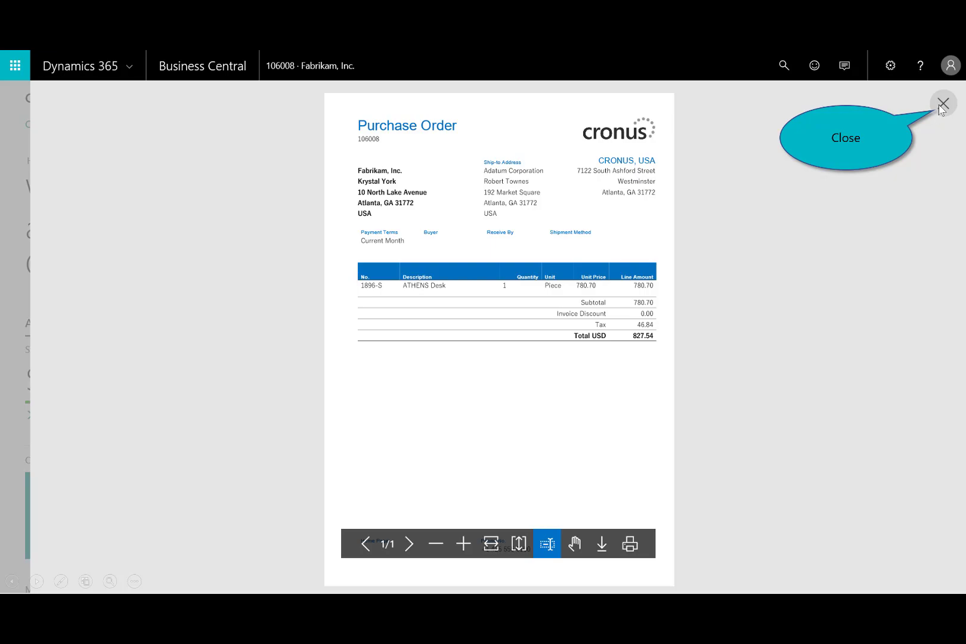
pyautogui.click(943, 102)
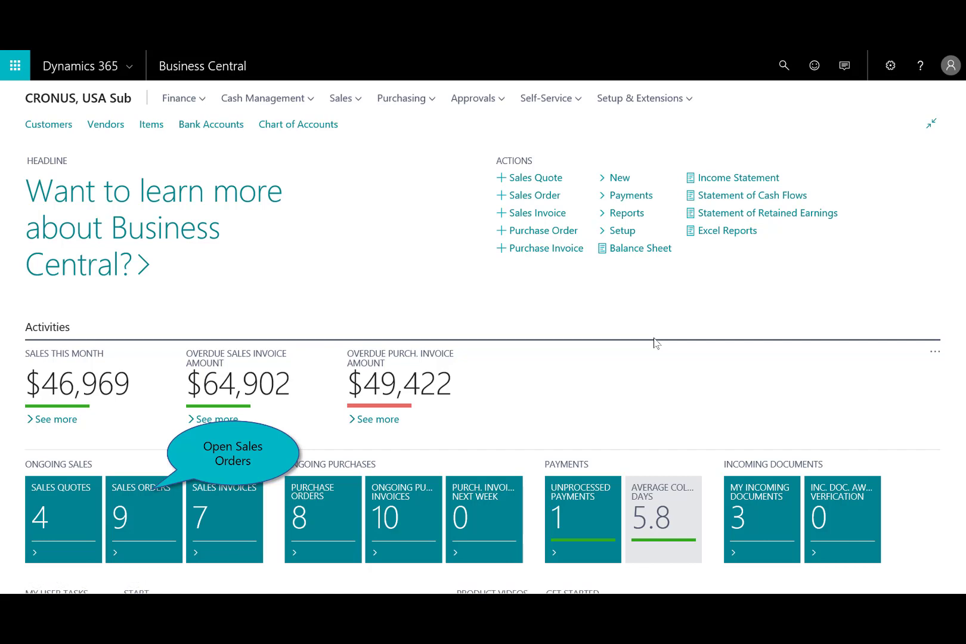
pyautogui.moveTo(136, 516)
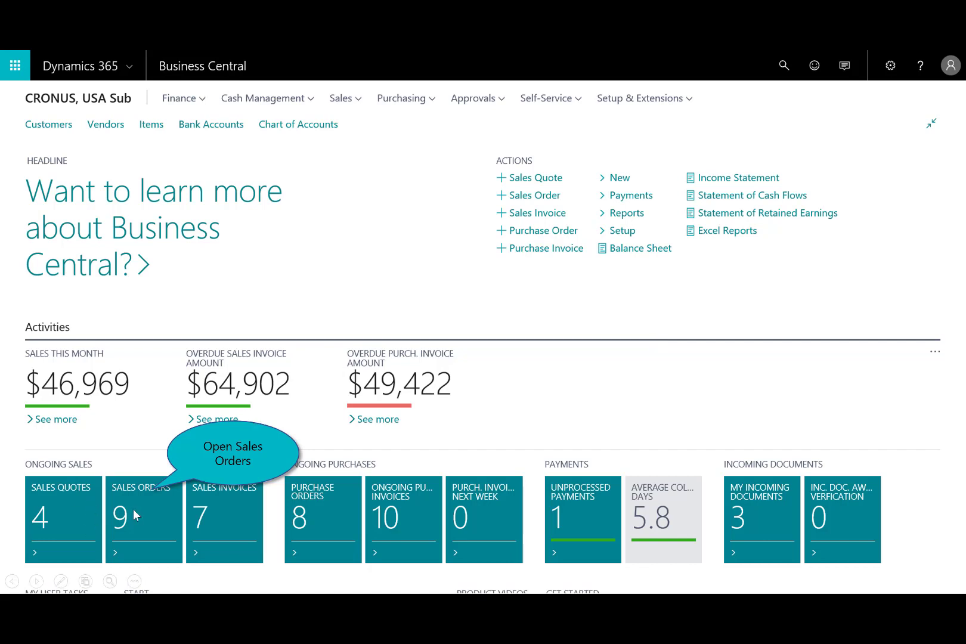
# Step: Post and send sales order S-ORD101010 as Invoice, producing PS-INV103222 for 1,060.85
pyautogui.click(143, 517)
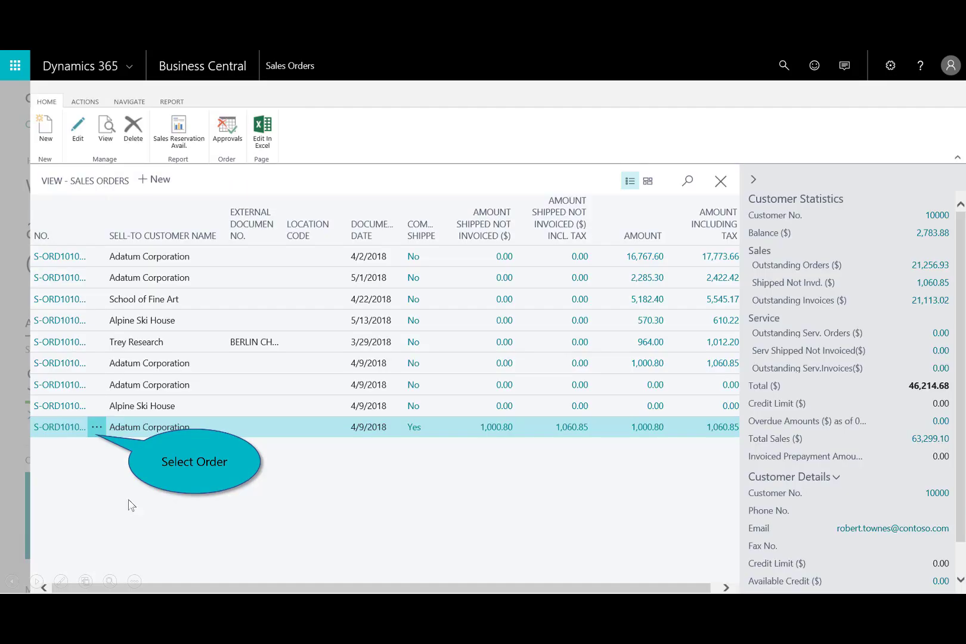
pyautogui.moveTo(47, 430)
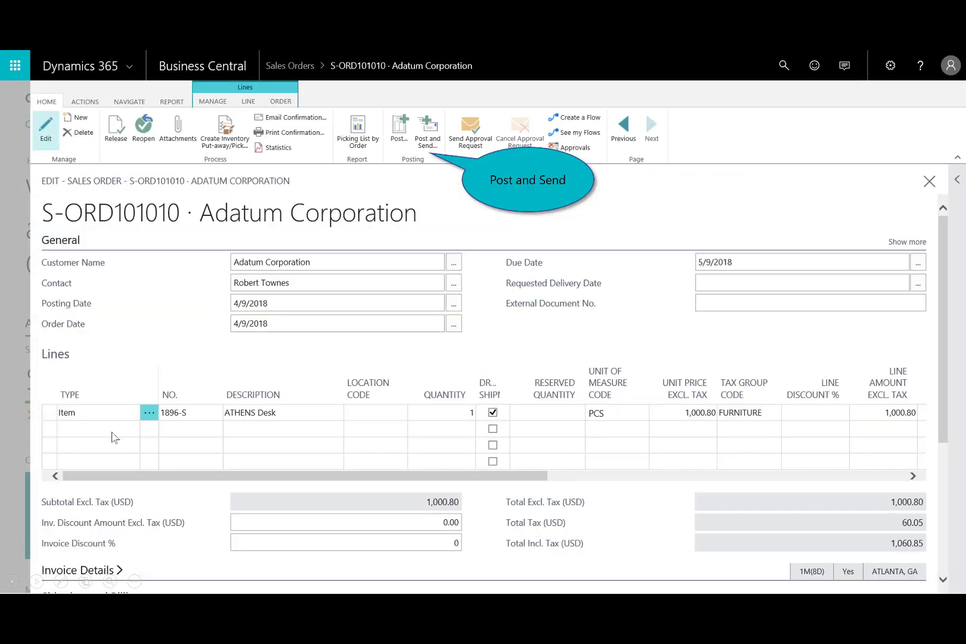
pyautogui.moveTo(457, 167)
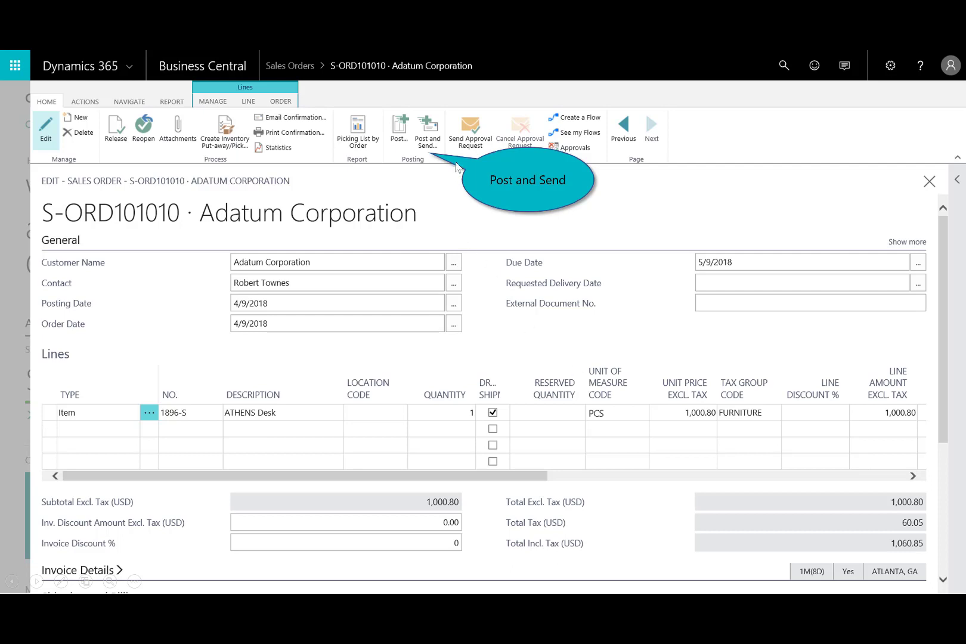
pyautogui.click(398, 130)
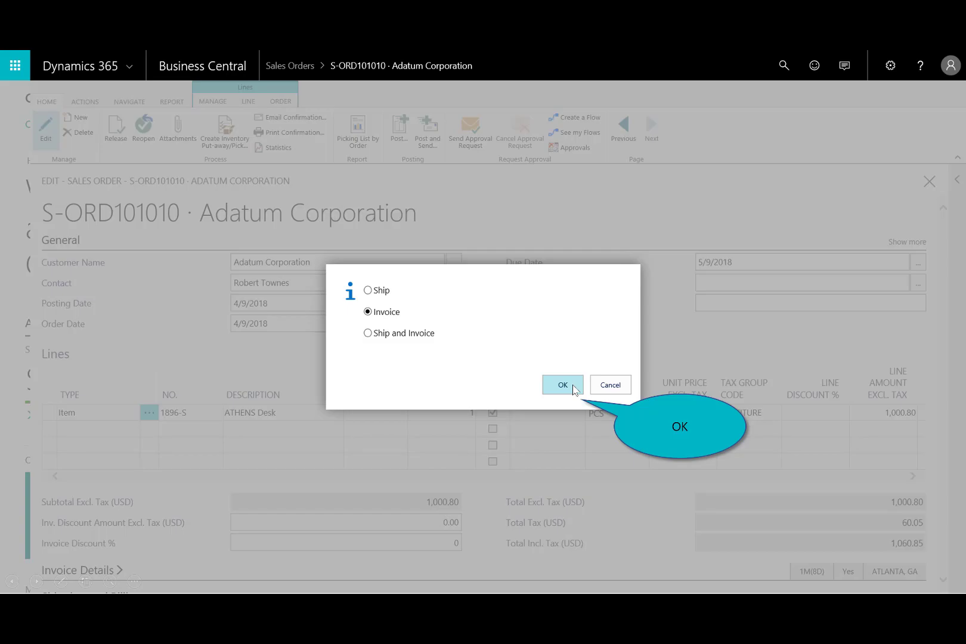
pyautogui.click(562, 383)
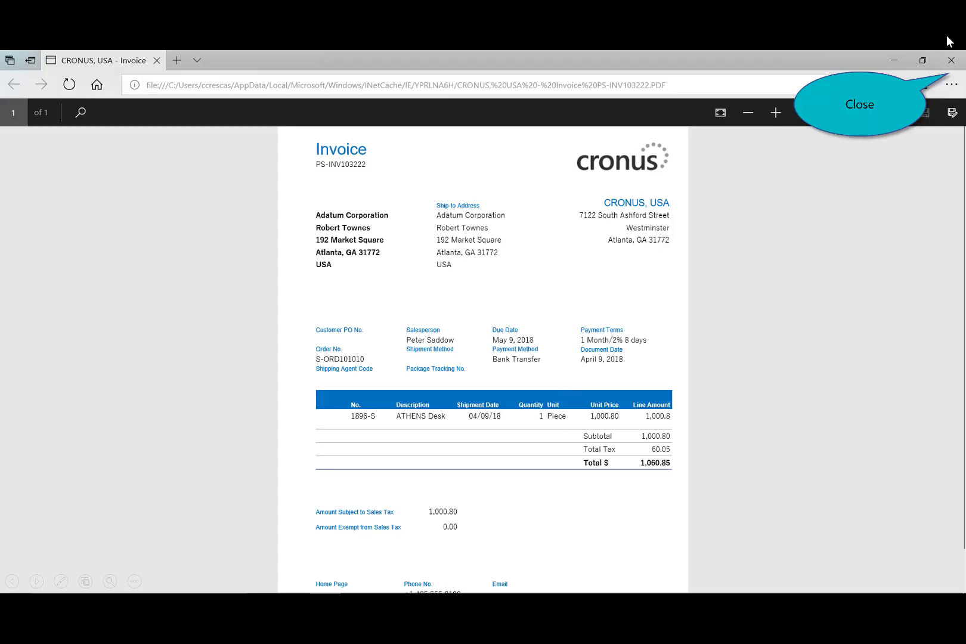
pyautogui.moveTo(953, 62)
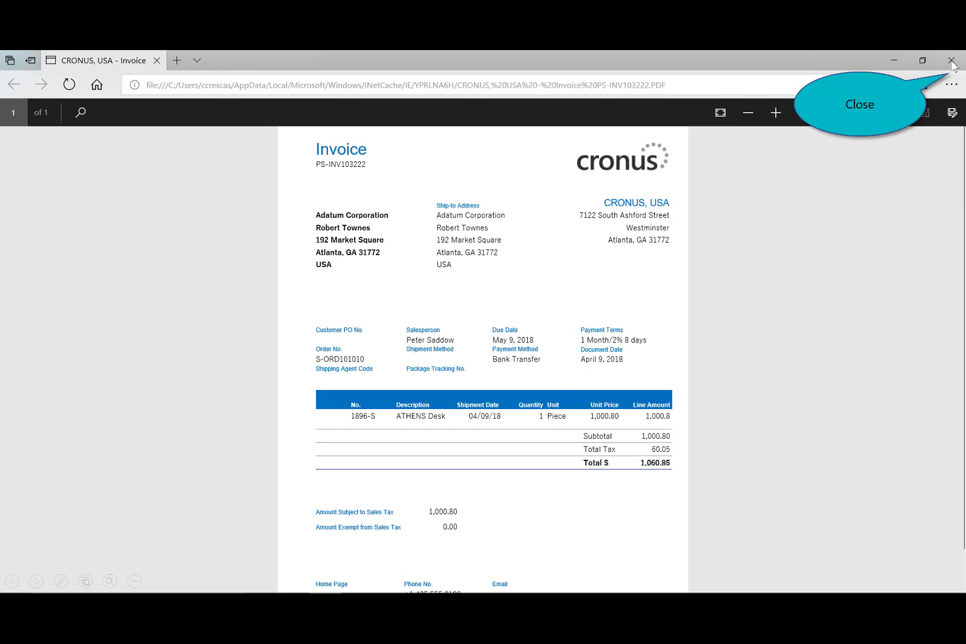
# Step: Navigate from the invoice's customer ledger entry to its seven G/L entries and review them
pyautogui.click(951, 60)
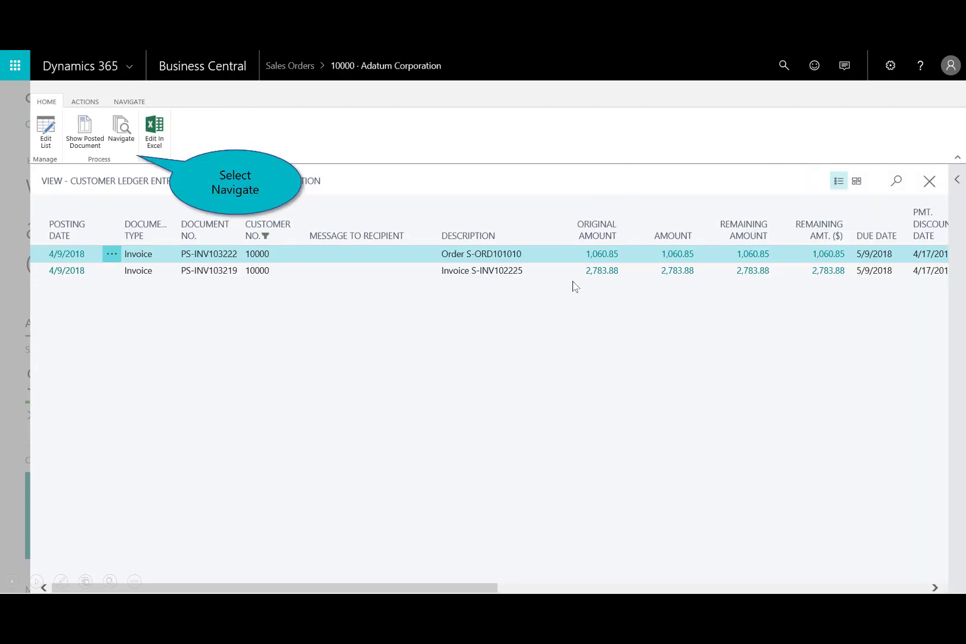
pyautogui.moveTo(268, 108)
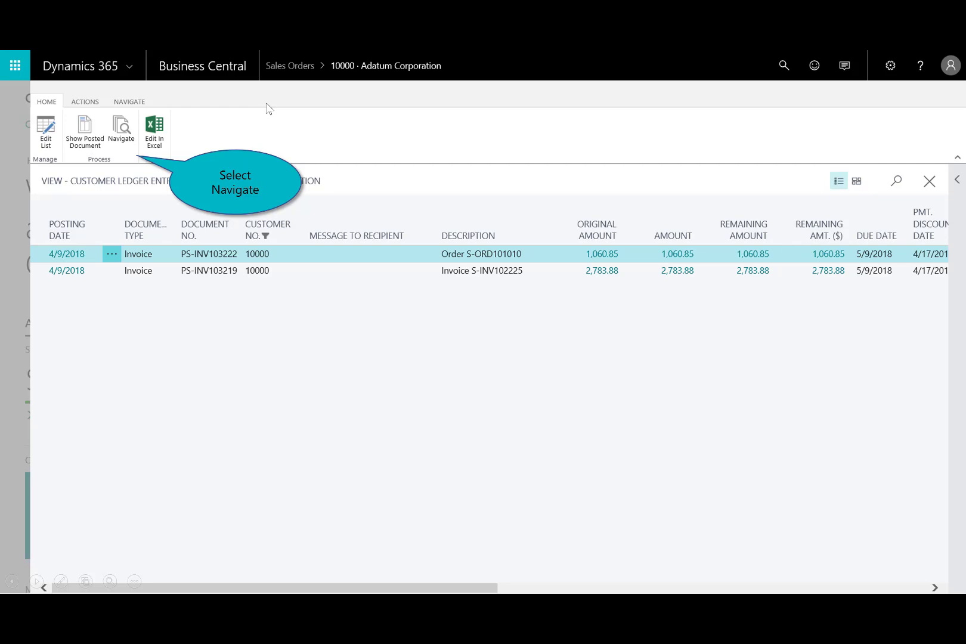
pyautogui.click(122, 131)
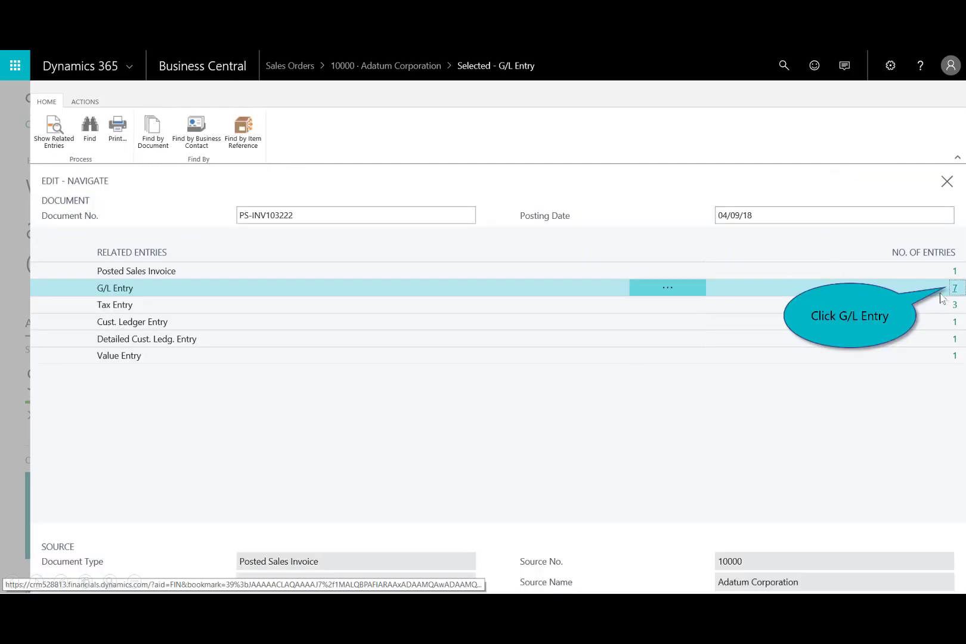
pyautogui.click(955, 287)
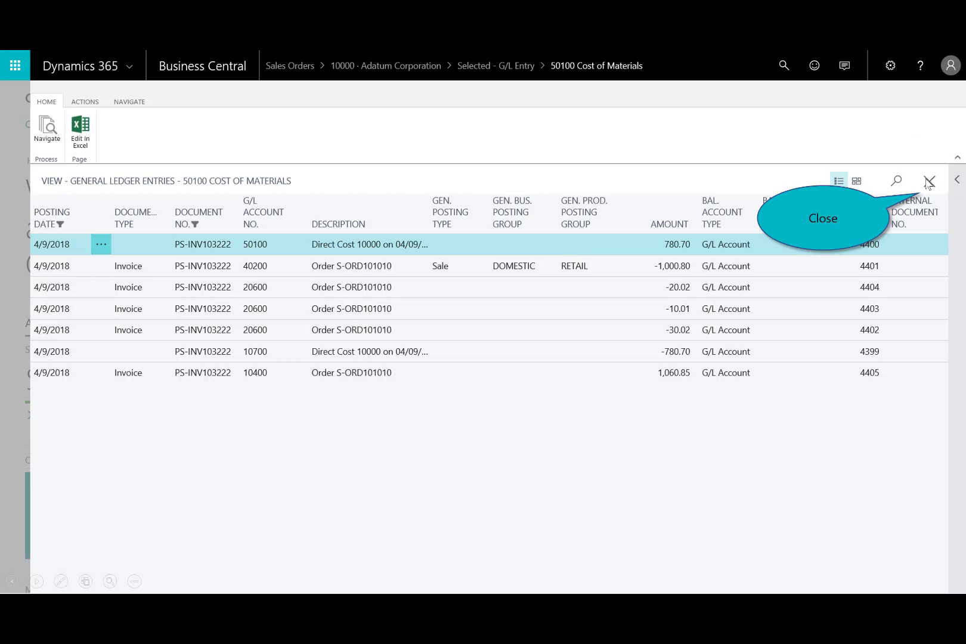
pyautogui.click(929, 180)
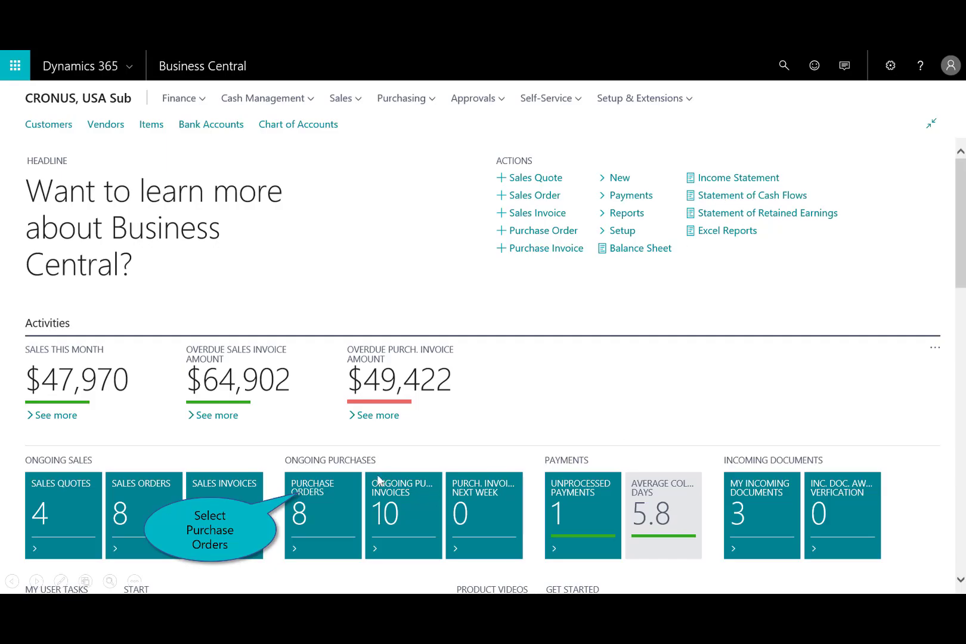
# Step: Check the purchase orders list, confirming 106008 is gone and seven open orders remain
pyautogui.click(323, 515)
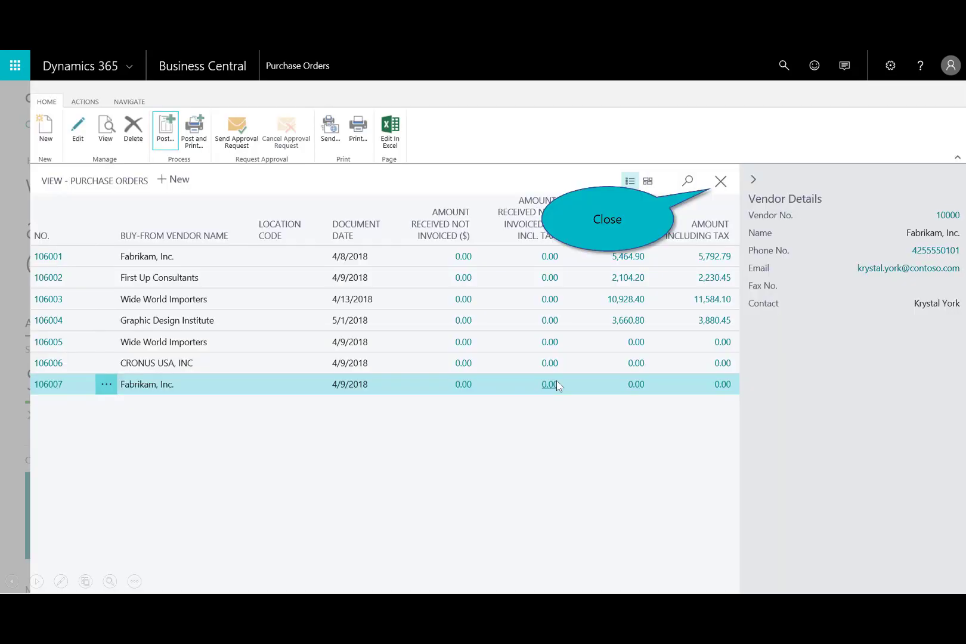
pyautogui.click(719, 180)
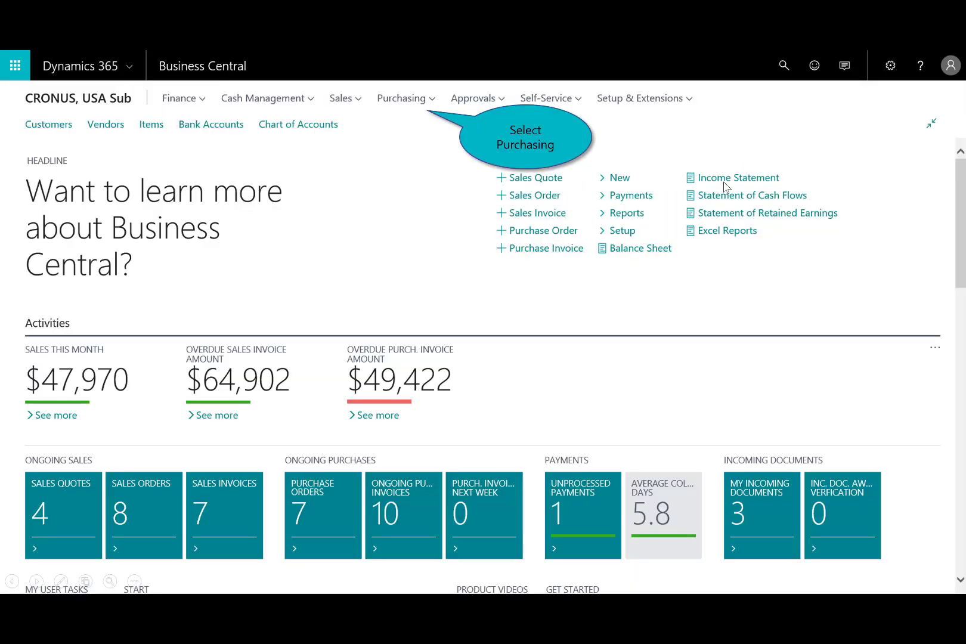
pyautogui.moveTo(411, 100)
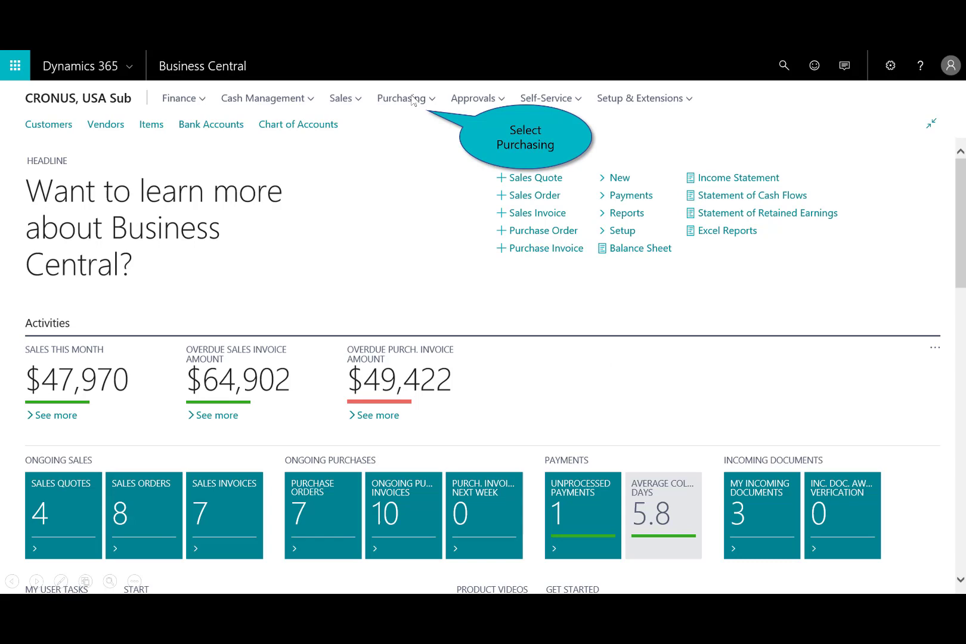
pyautogui.click(402, 98)
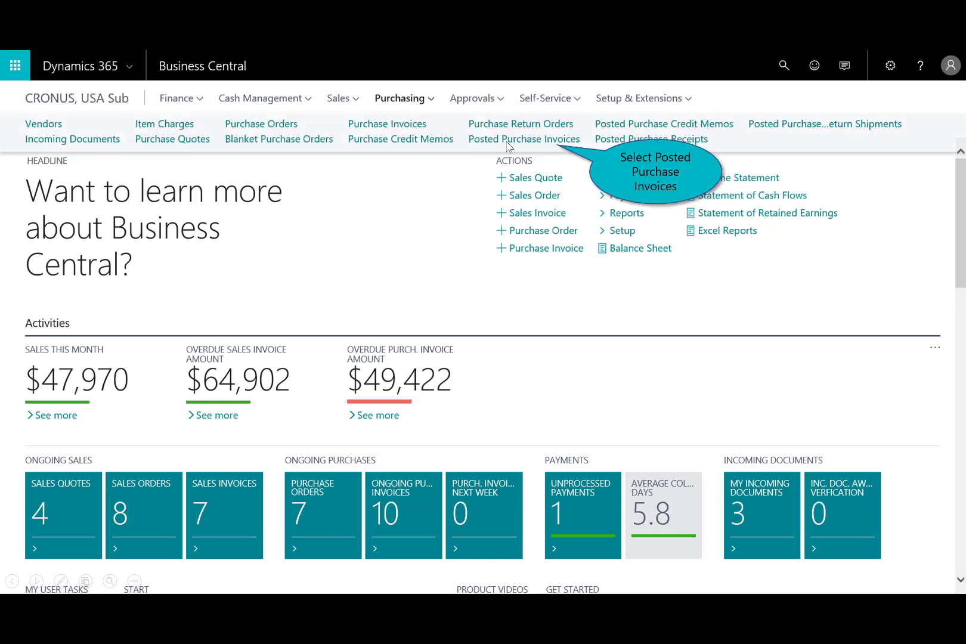
pyautogui.click(523, 138)
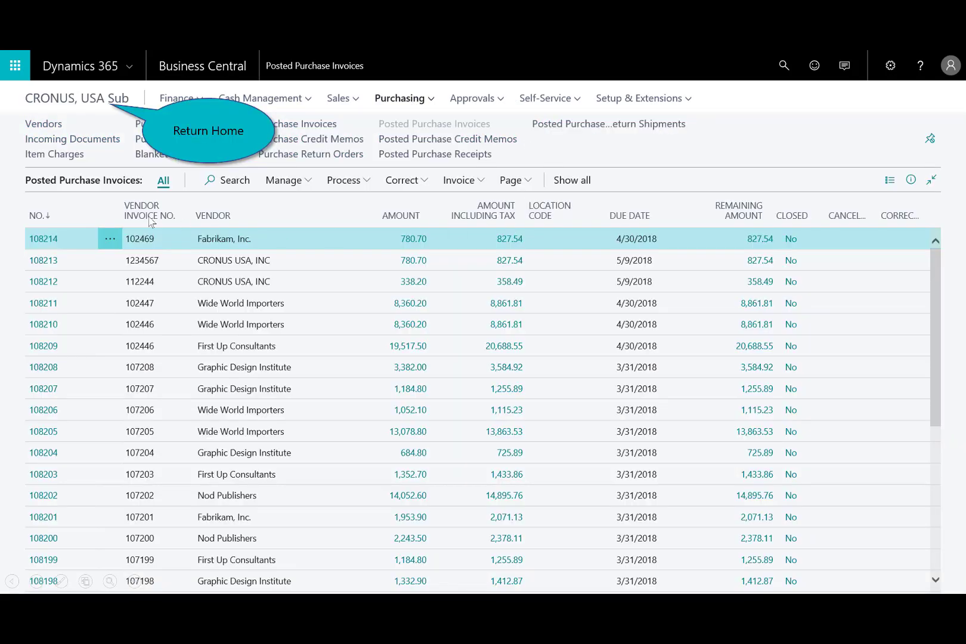
pyautogui.moveTo(155, 132)
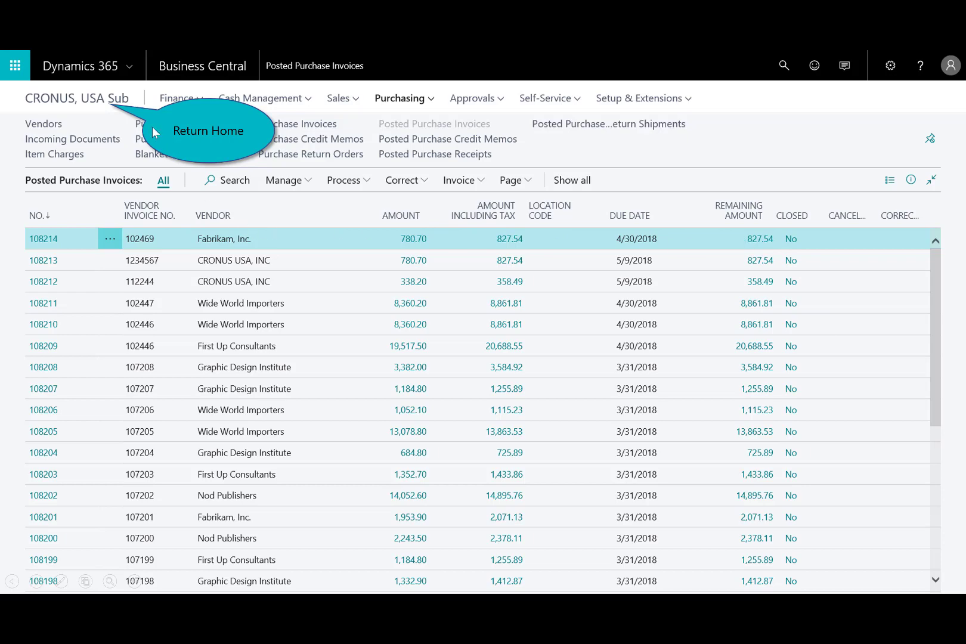
pyautogui.click(208, 130)
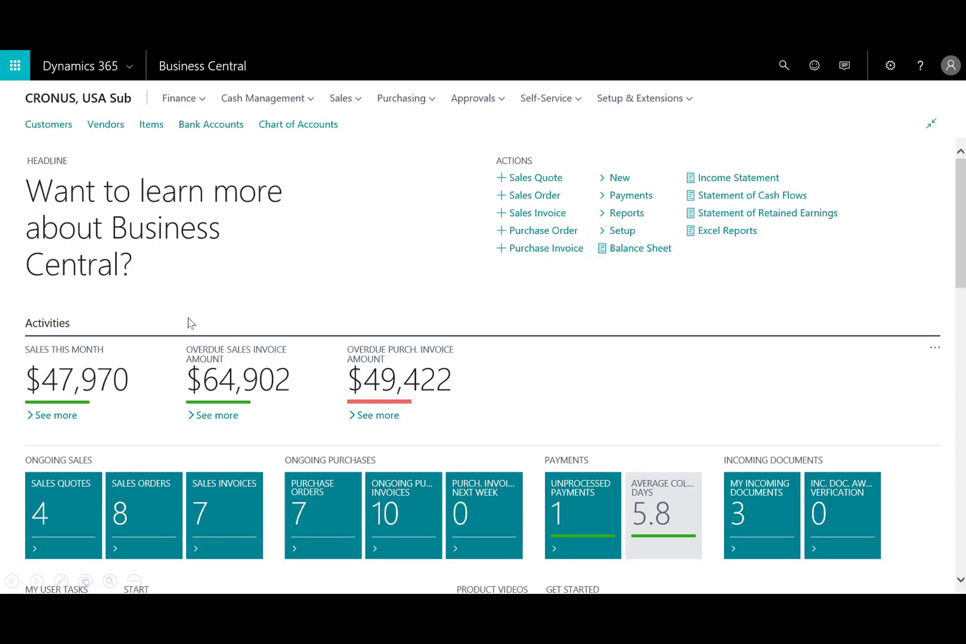